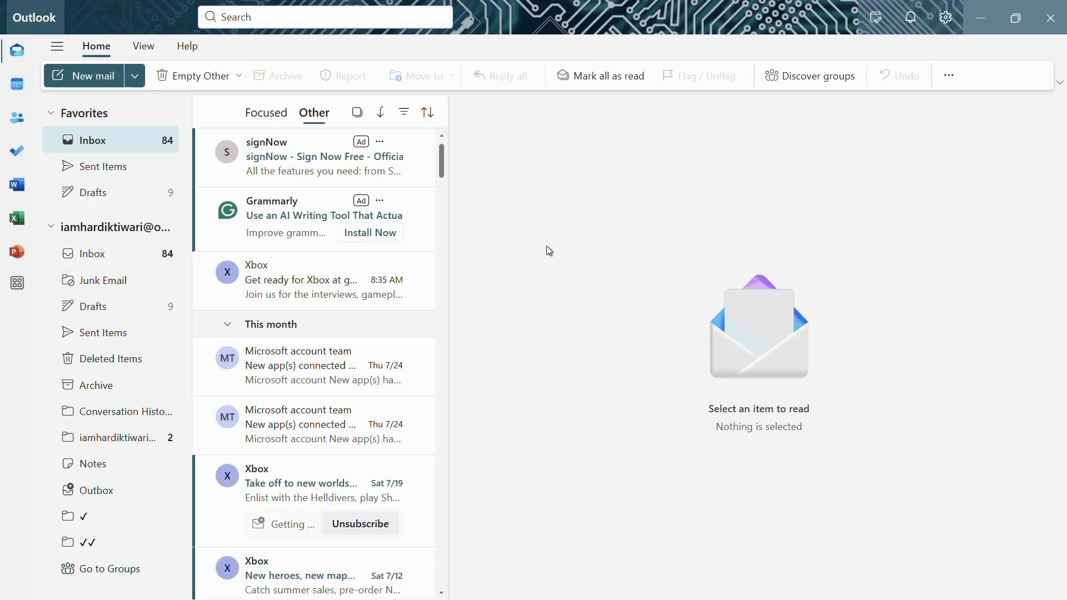
pyautogui.moveTo(13, 125)
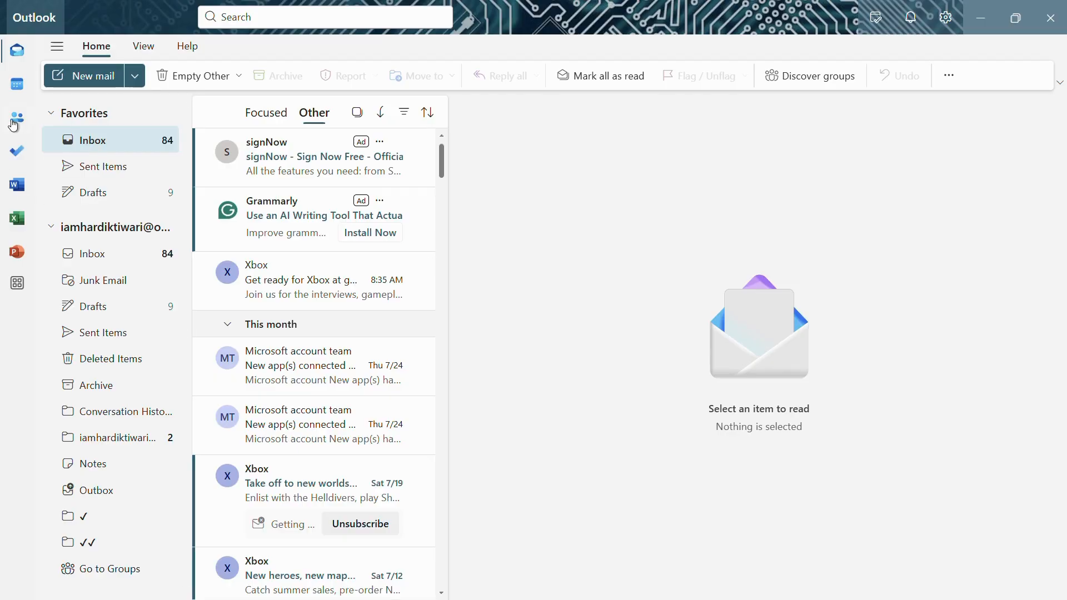
pyautogui.moveTo(14, 122)
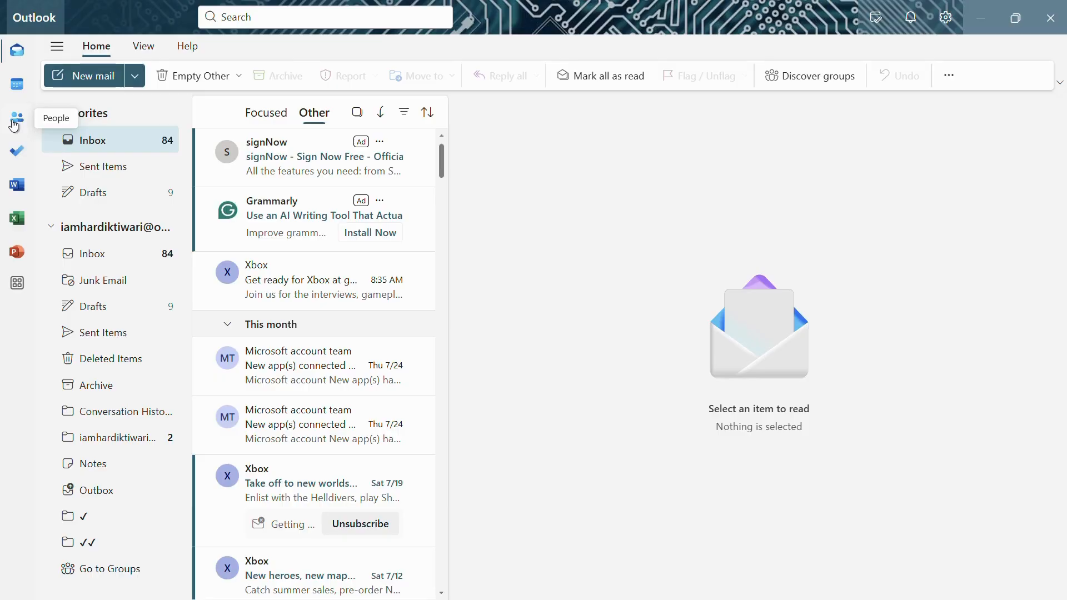
# - Open the All contacts list showing Emma and Joe
pyautogui.click(16, 118)
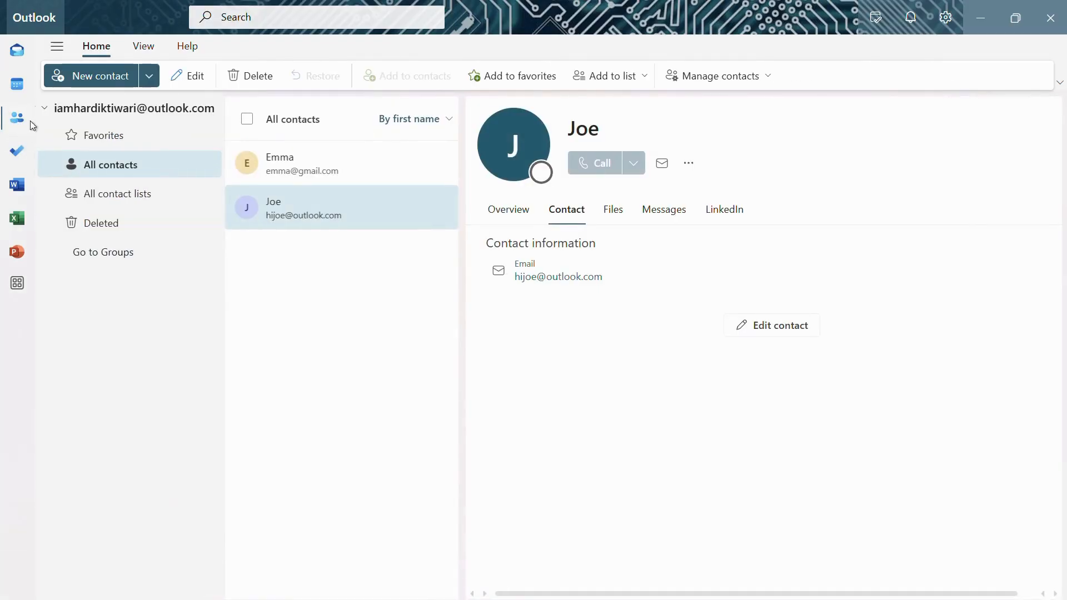
pyautogui.moveTo(343, 268)
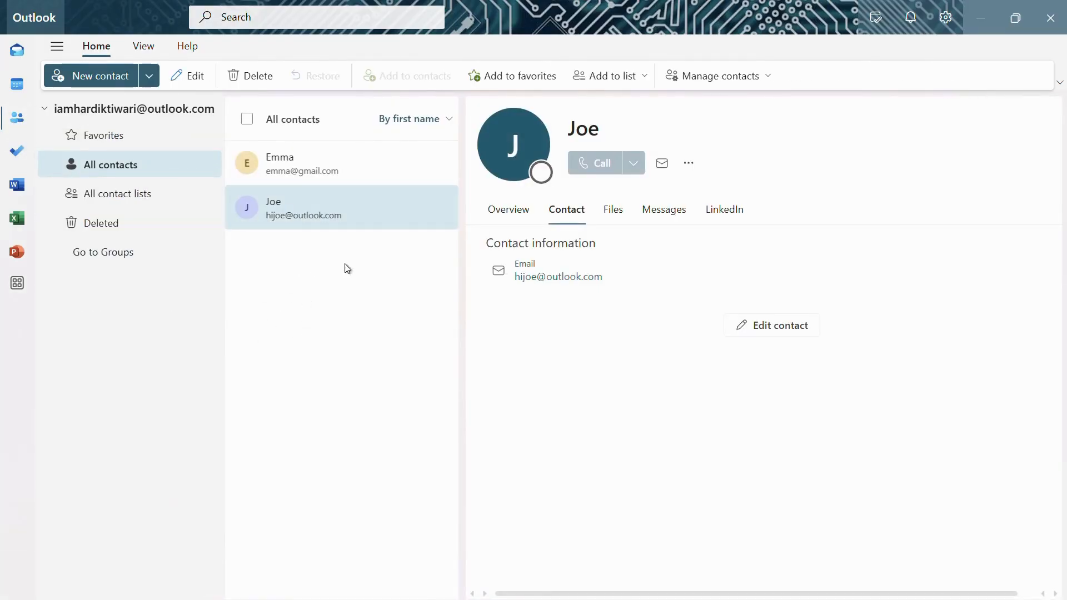
pyautogui.moveTo(329, 290)
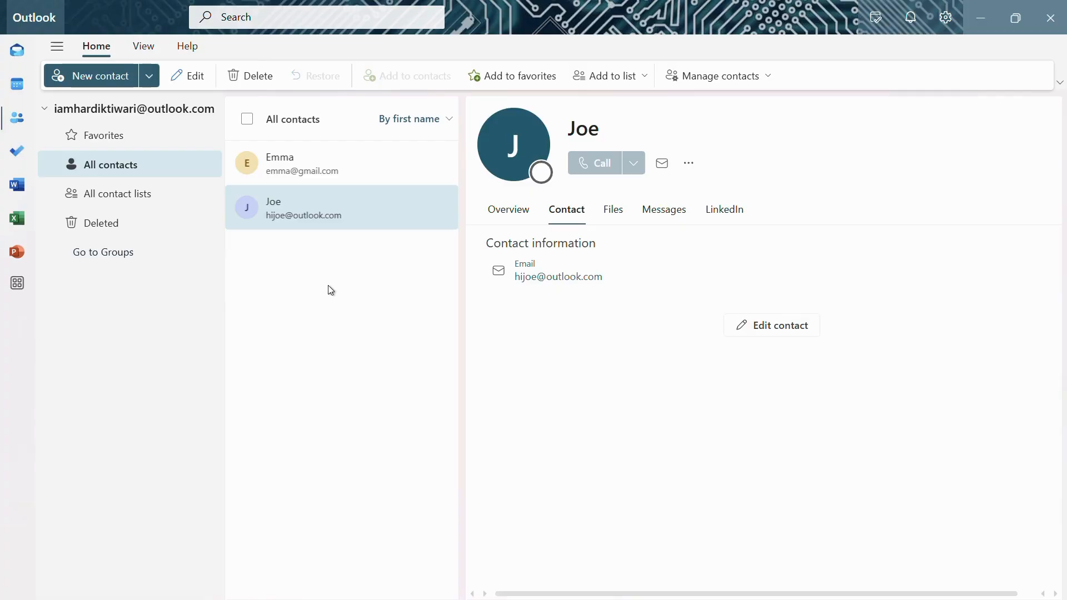
pyautogui.moveTo(103, 253)
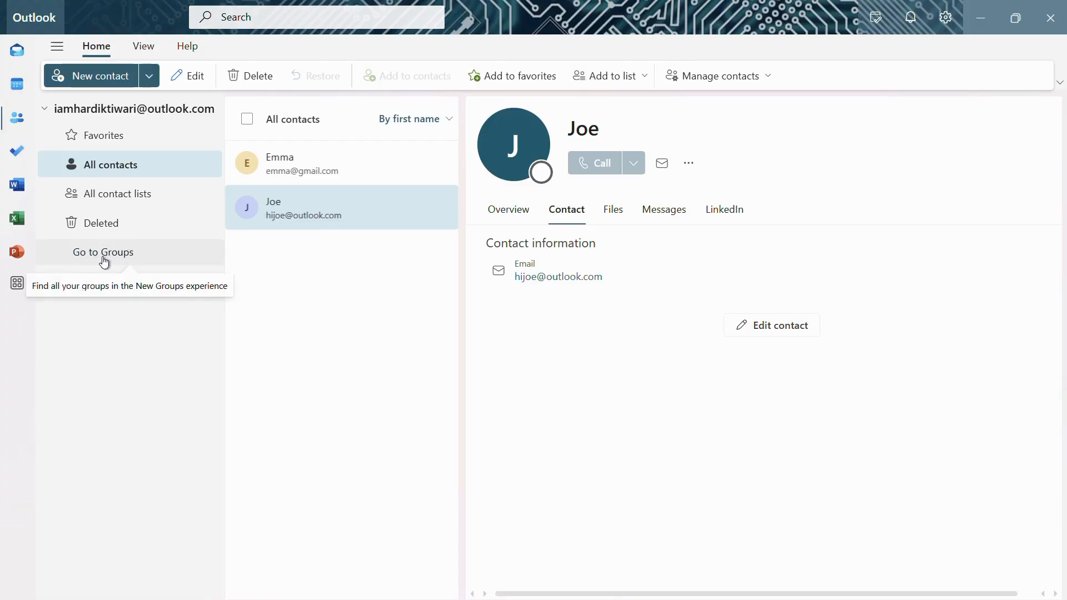
pyautogui.moveTo(102, 261)
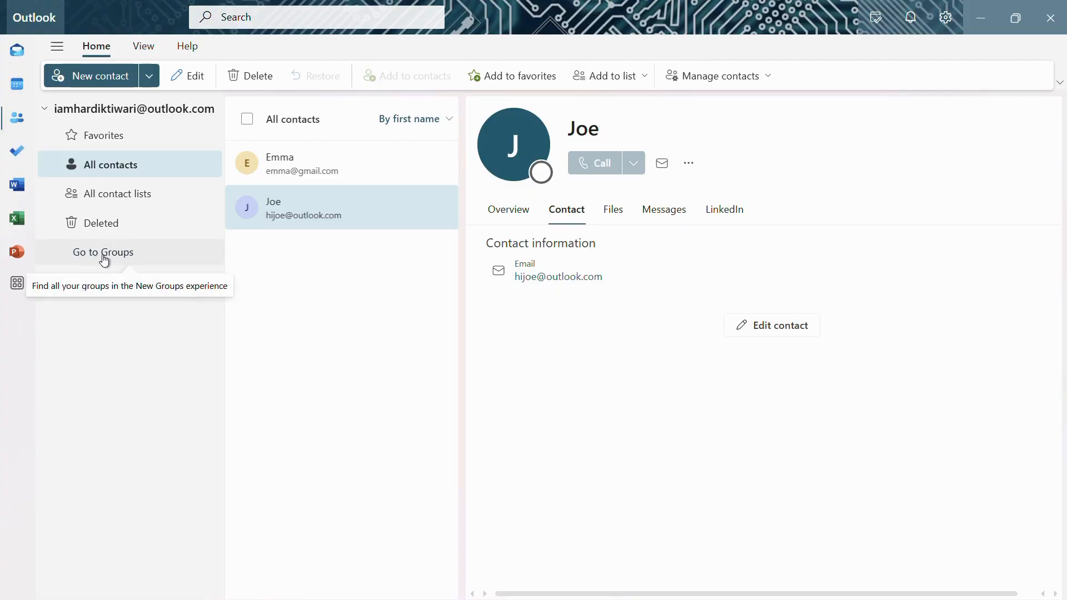
# - Go to the Groups home page and view Group1's members
pyautogui.click(103, 252)
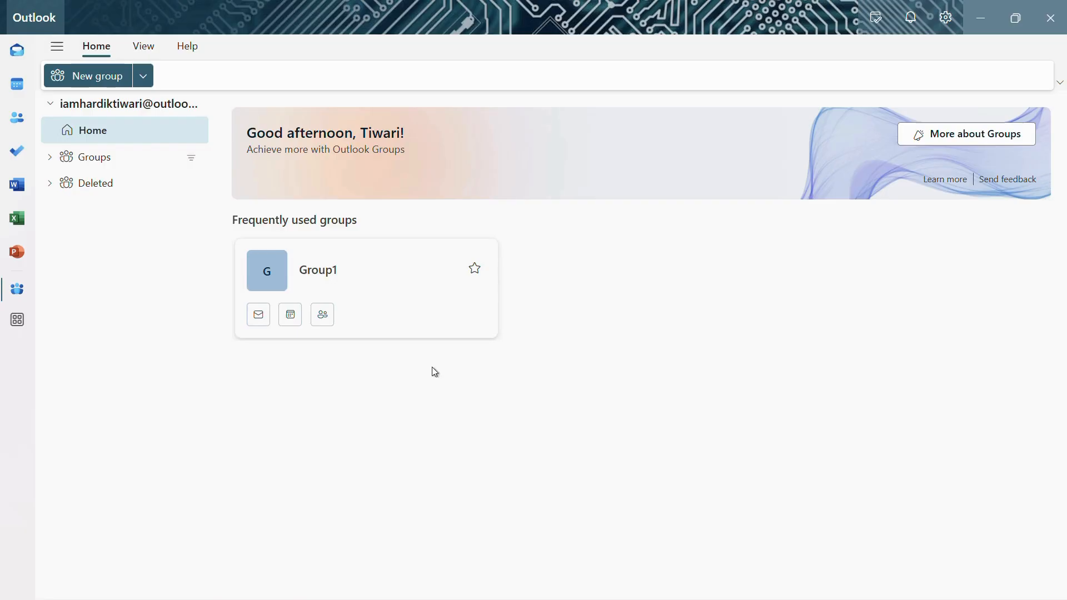
pyautogui.moveTo(430, 291)
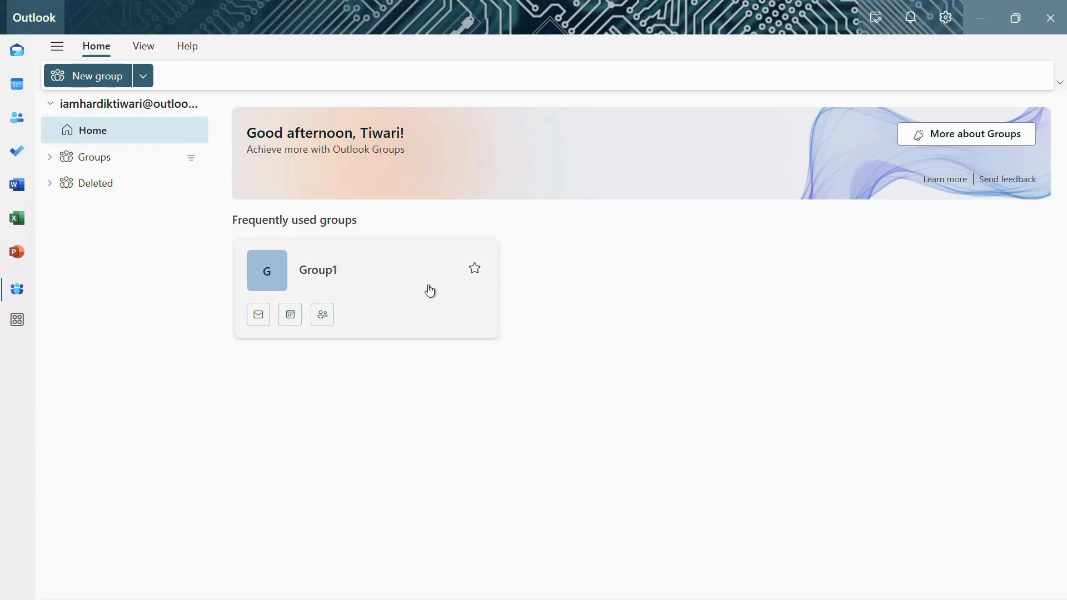
pyautogui.moveTo(322, 315)
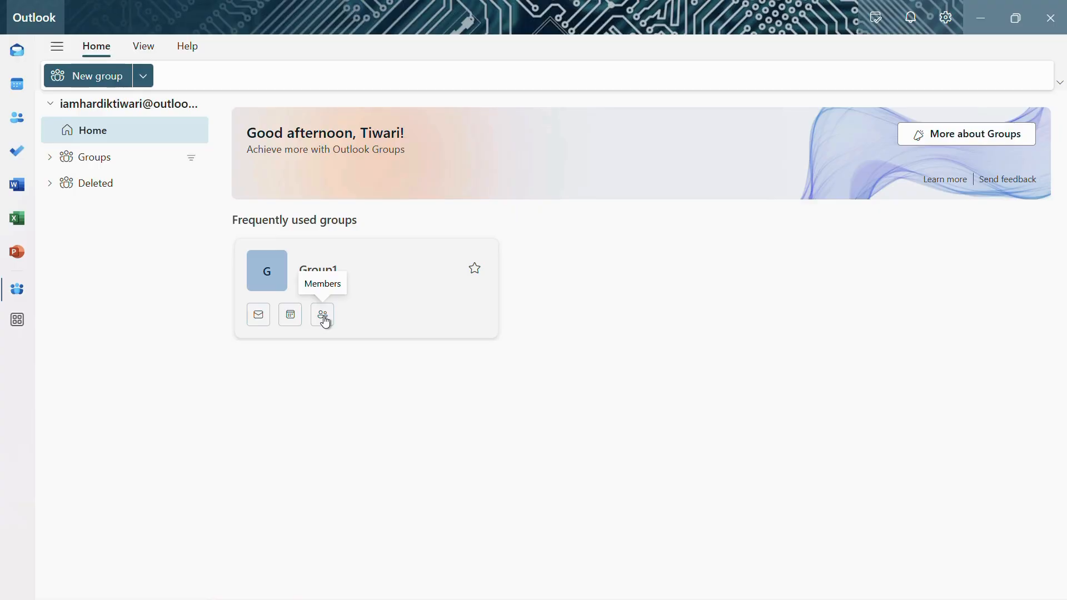
pyautogui.click(321, 315)
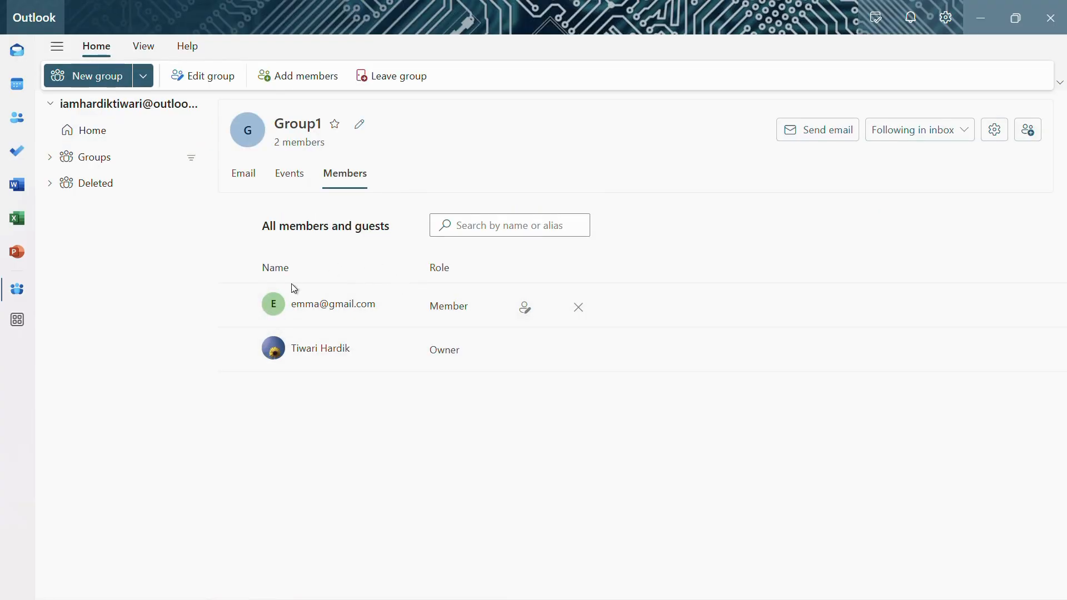
pyautogui.moveTo(398, 349)
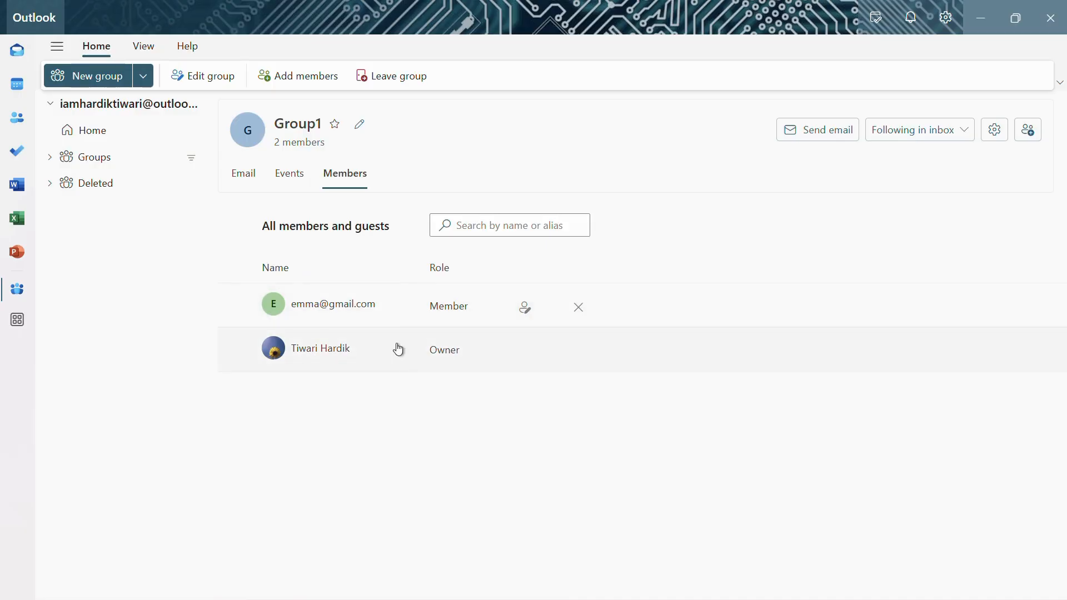
pyautogui.moveTo(337, 418)
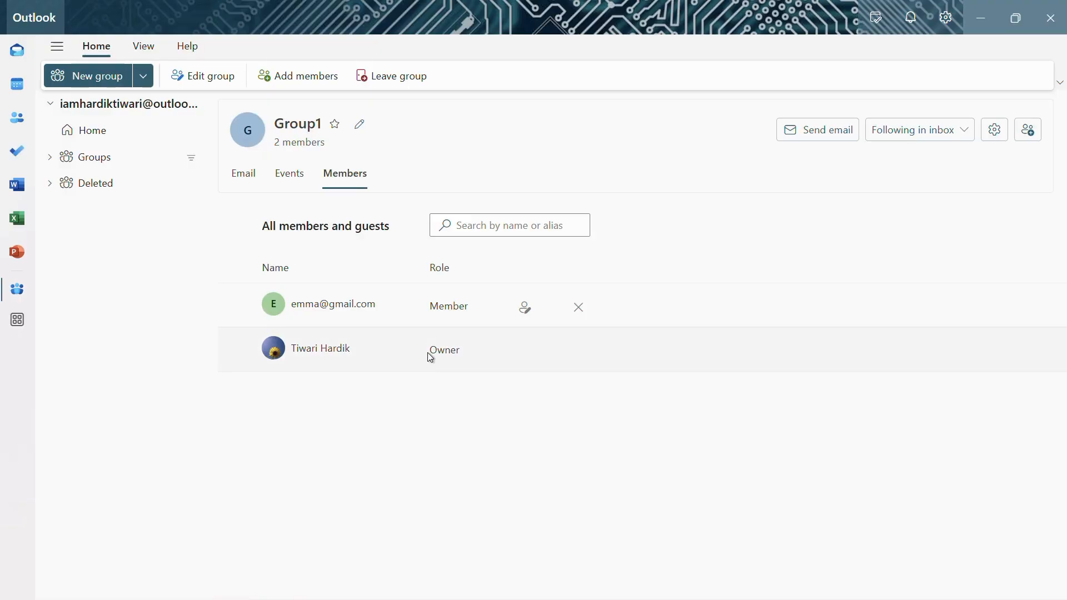
pyautogui.moveTo(301, 354)
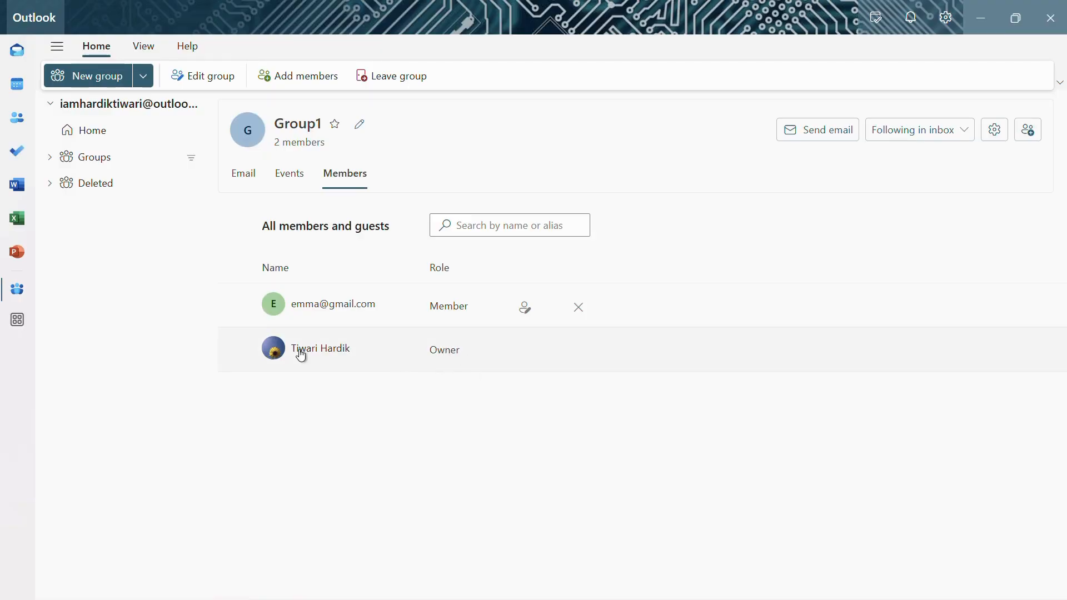
pyautogui.moveTo(327, 318)
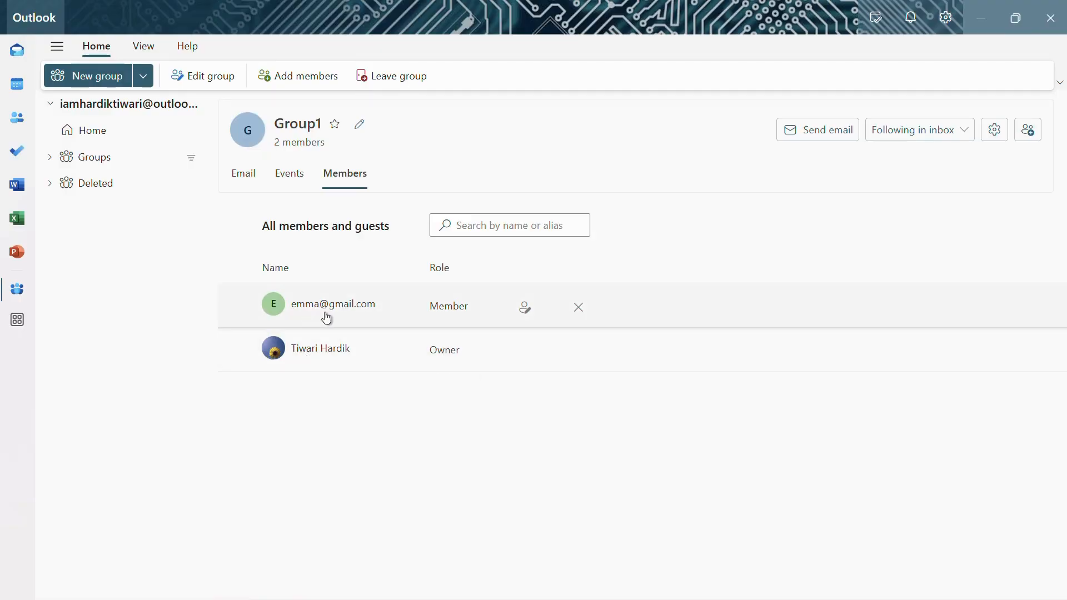
pyautogui.moveTo(452, 314)
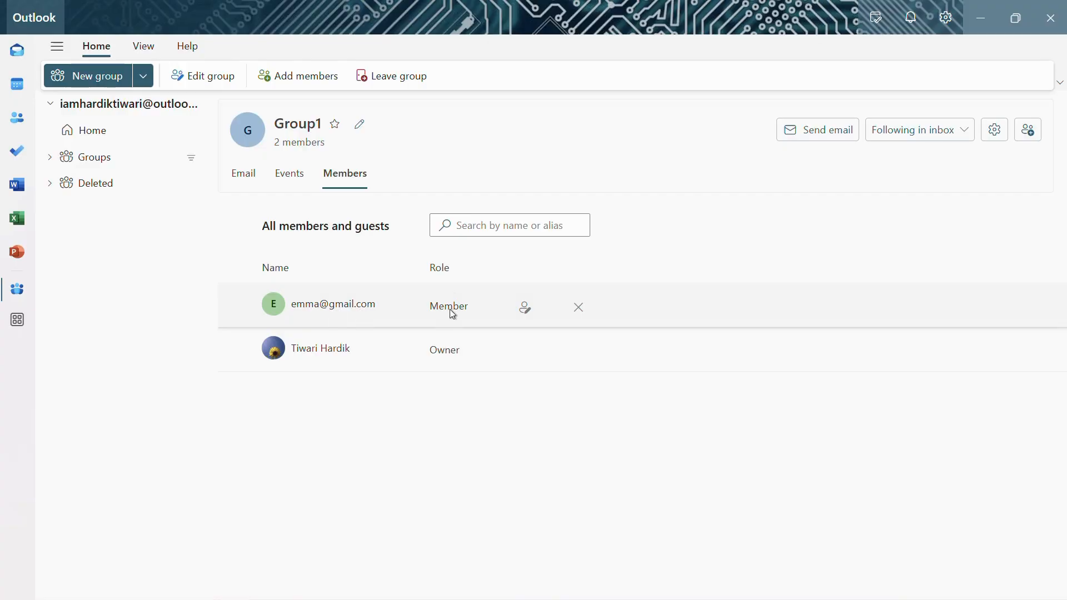
pyautogui.moveTo(455, 318)
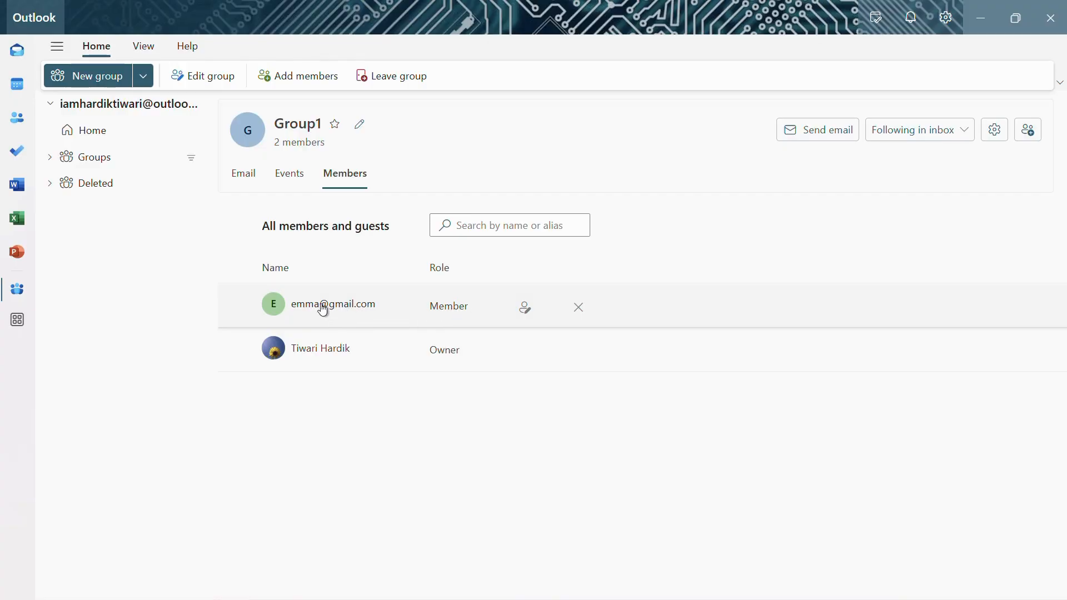
pyautogui.moveTo(307, 315)
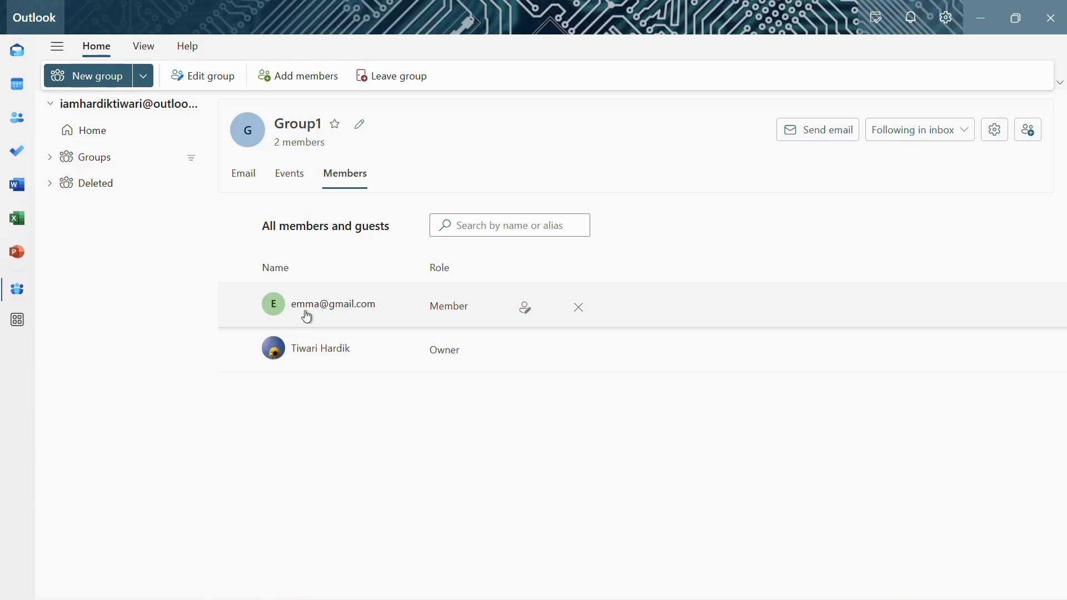
pyautogui.moveTo(398, 310)
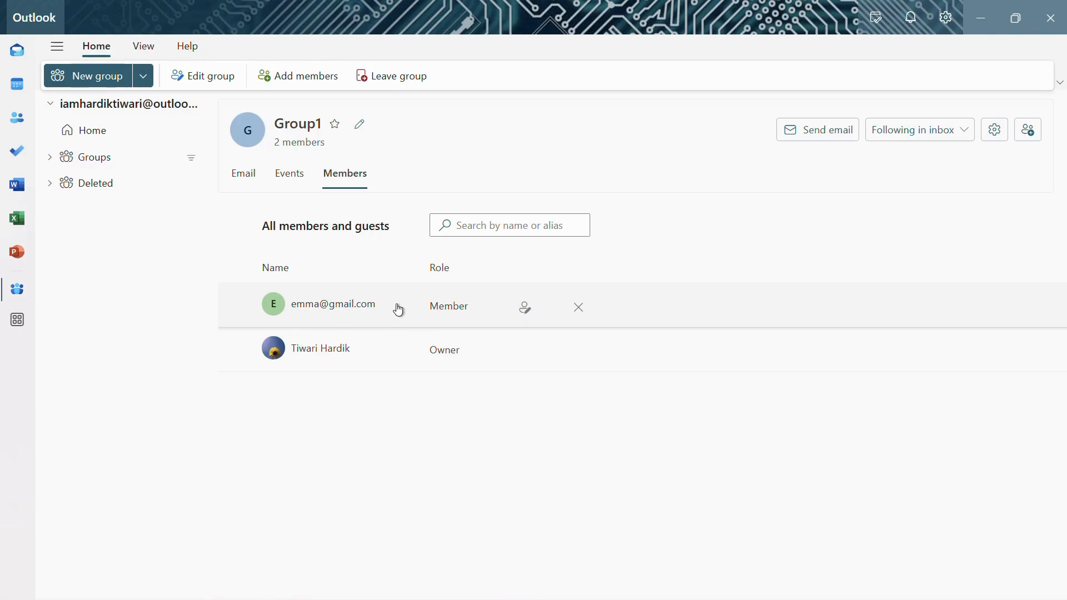
pyautogui.moveTo(400, 313)
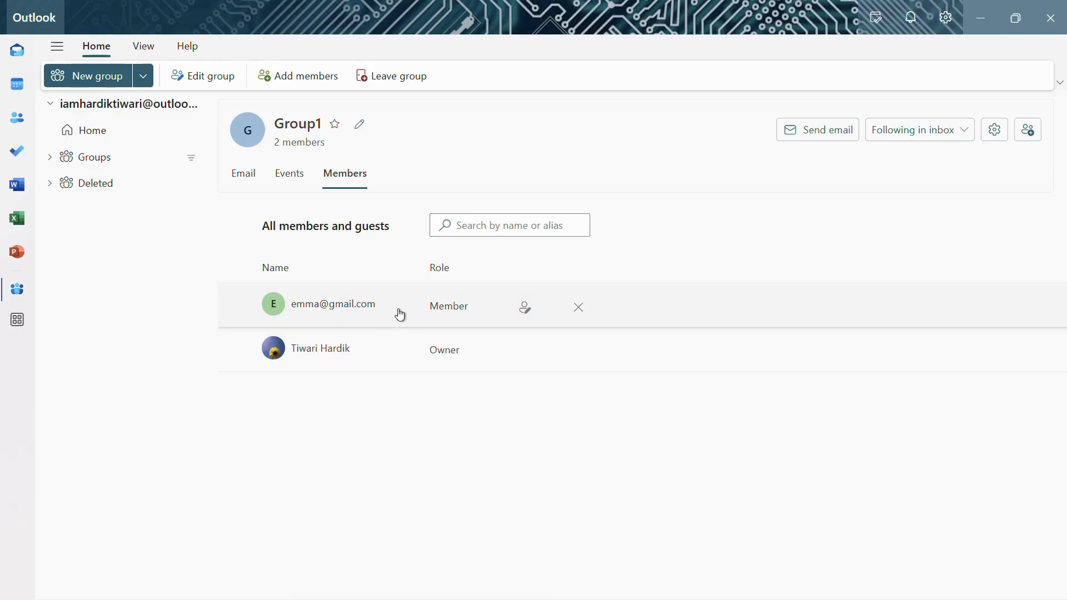
pyautogui.moveTo(578, 307)
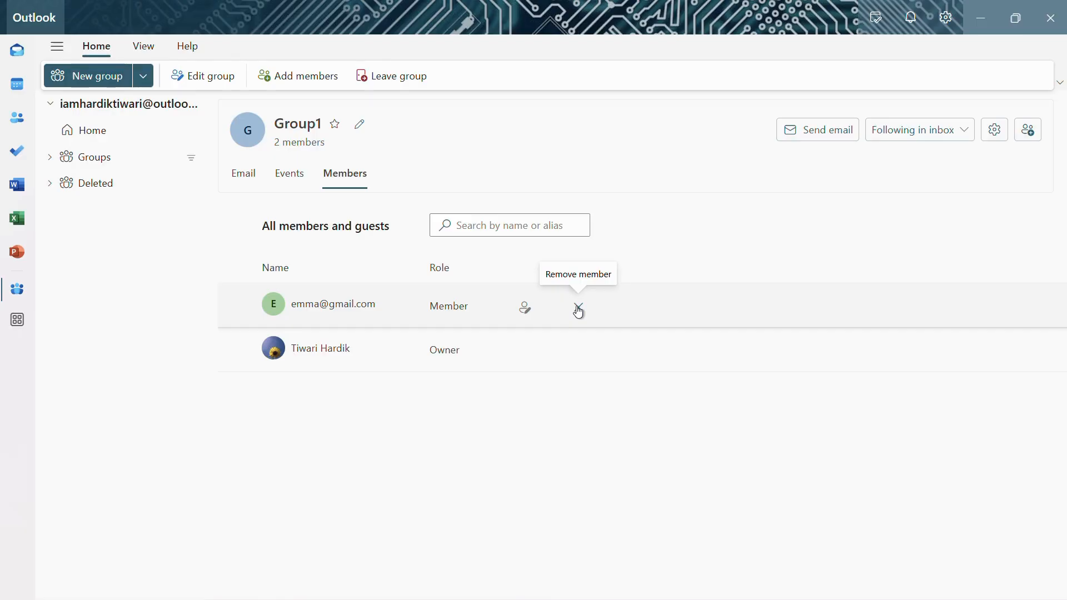
pyautogui.click(577, 308)
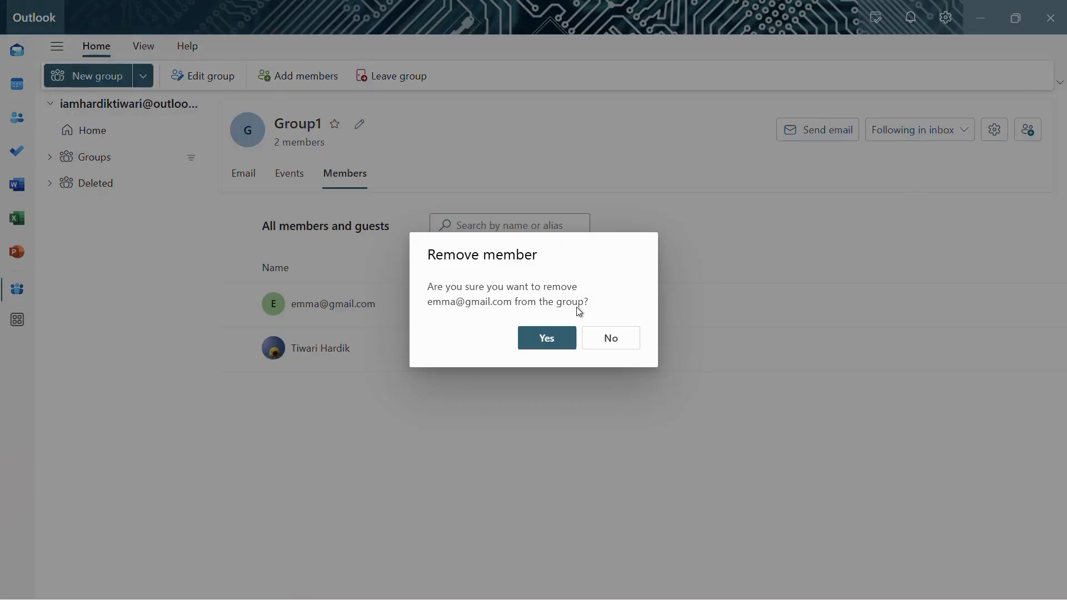
pyautogui.moveTo(454, 294)
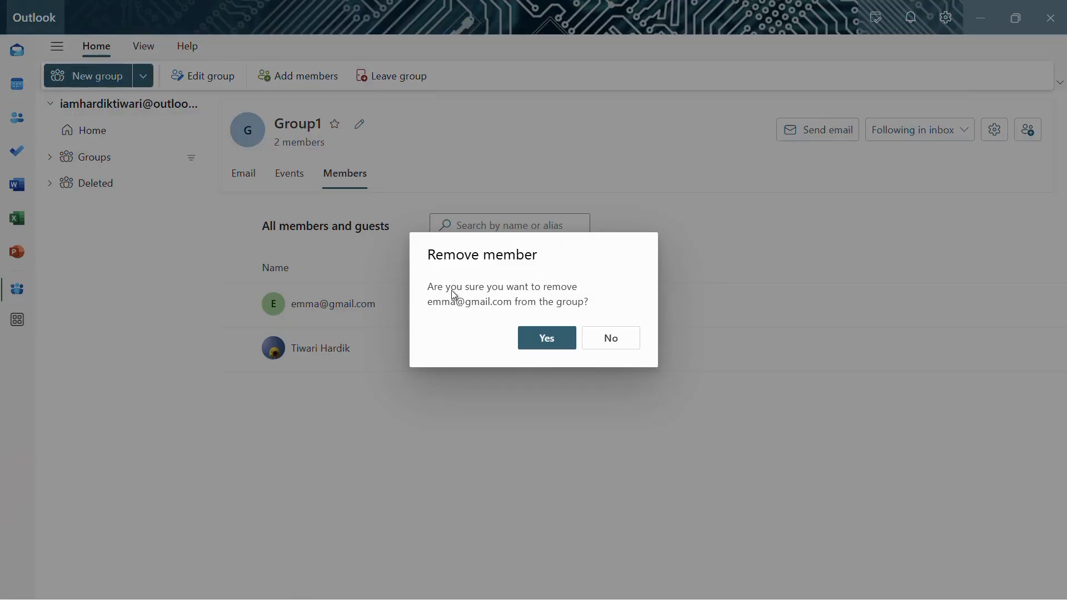
pyautogui.moveTo(517, 313)
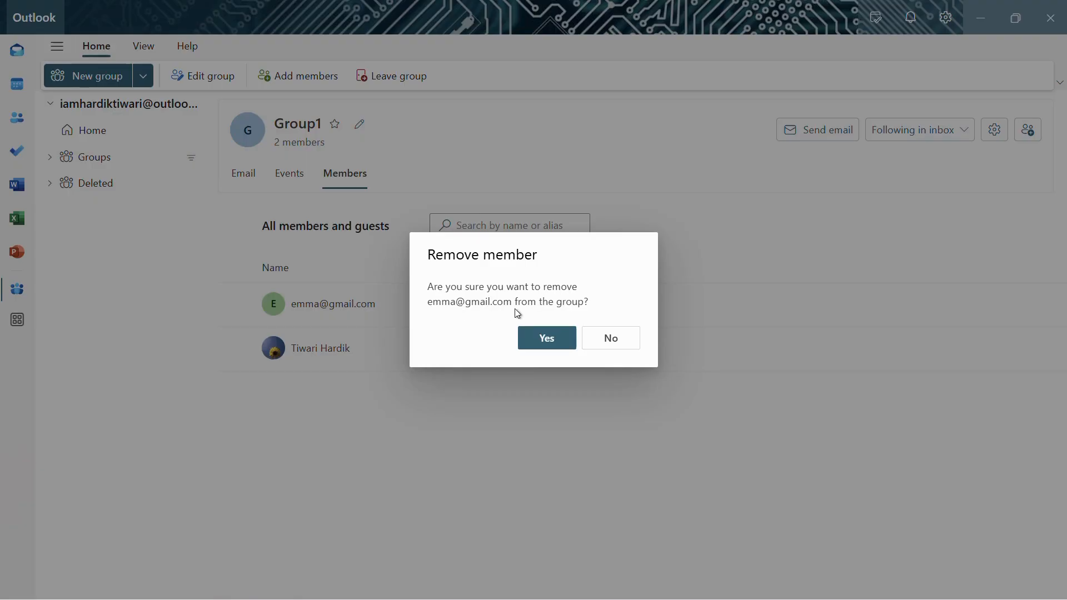
pyautogui.moveTo(558, 315)
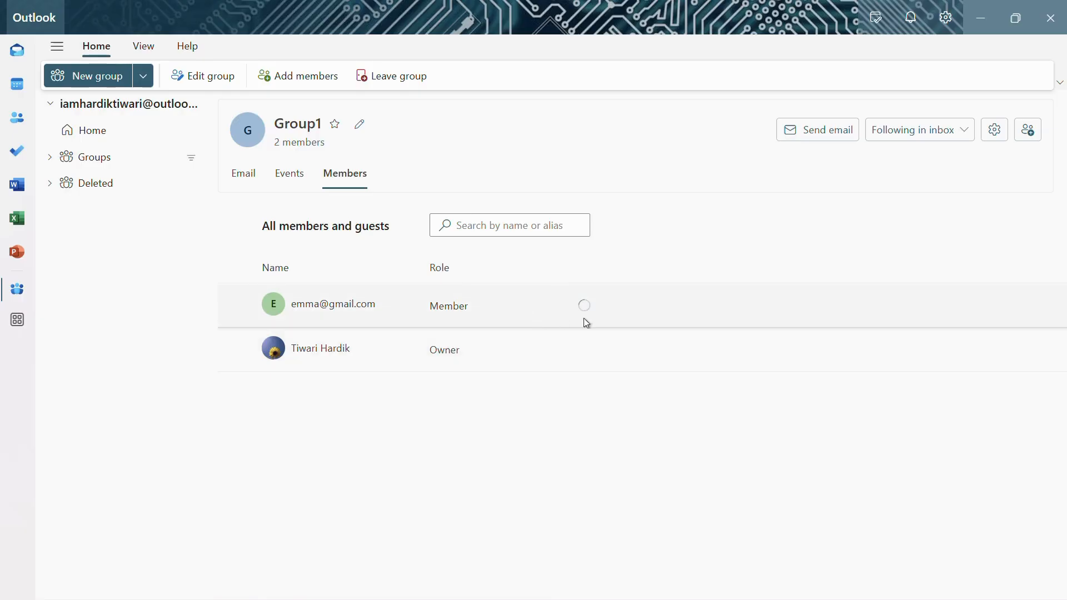
pyautogui.moveTo(580, 300)
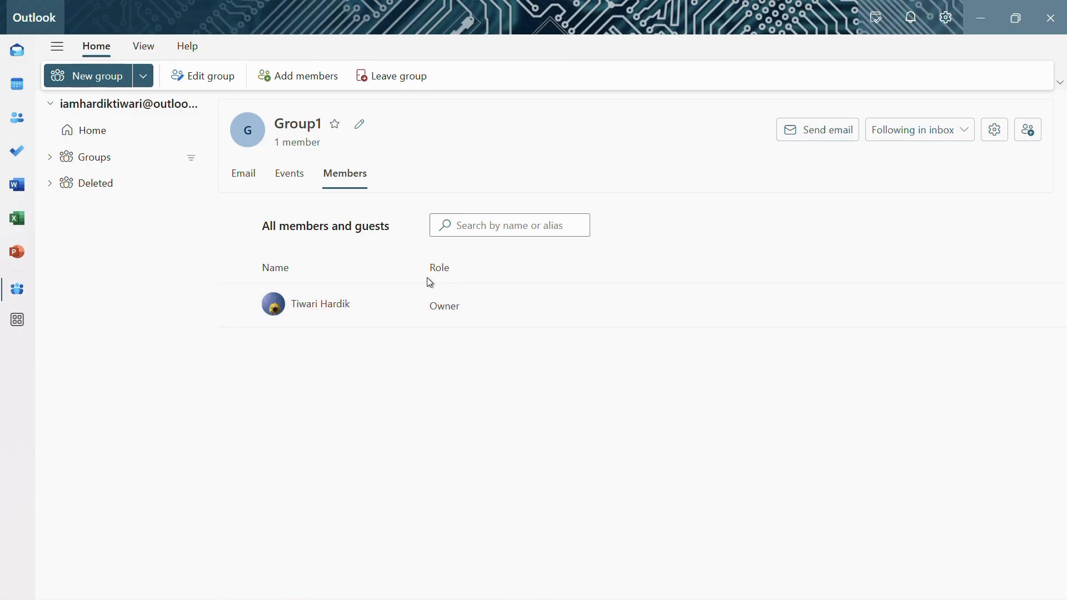
pyautogui.moveTo(278, 149)
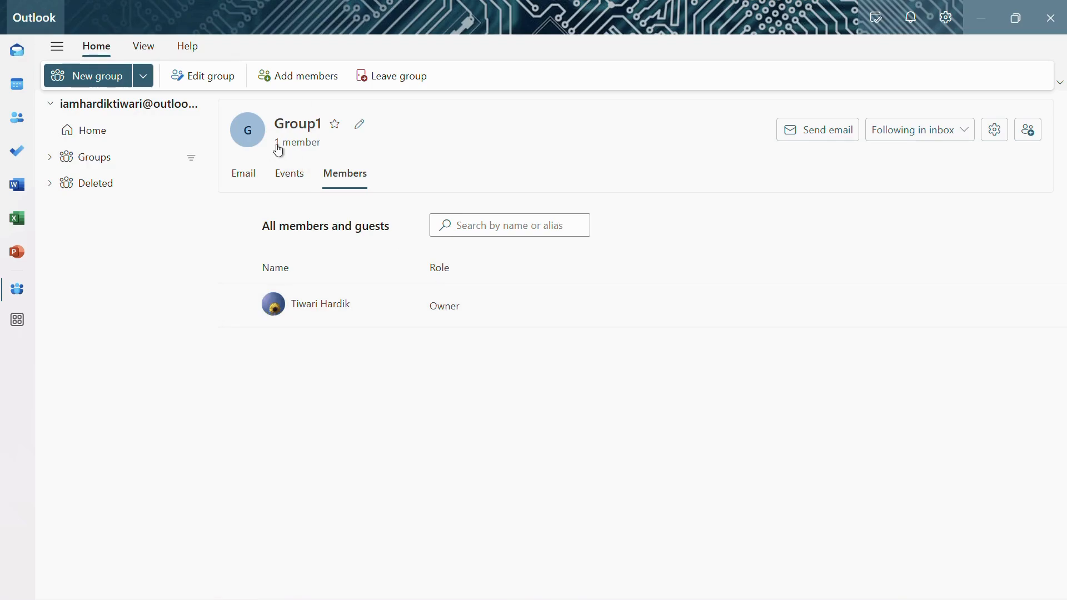
pyautogui.moveTo(295, 154)
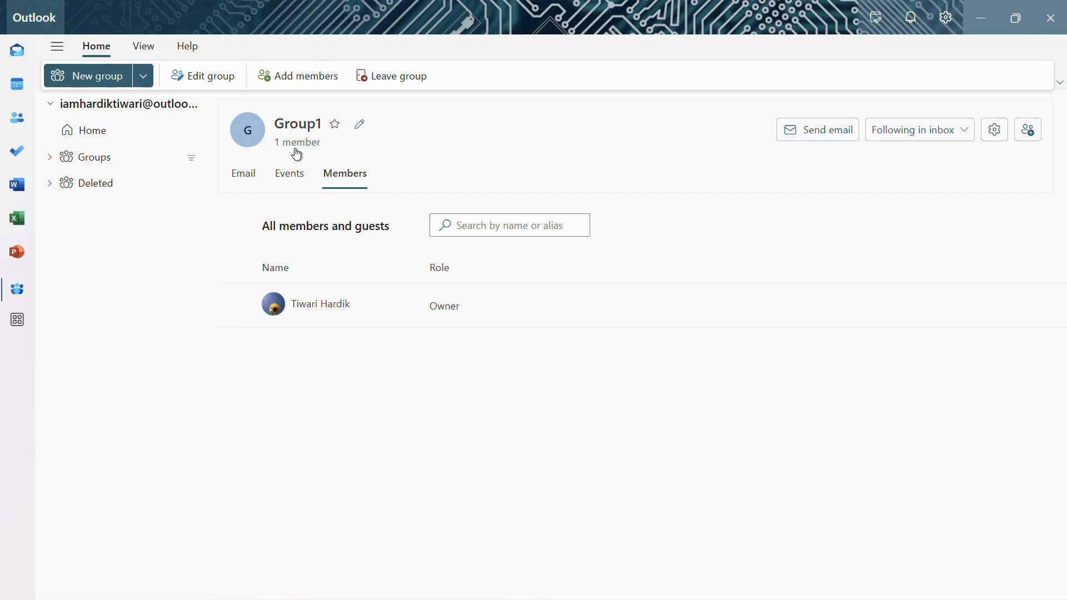